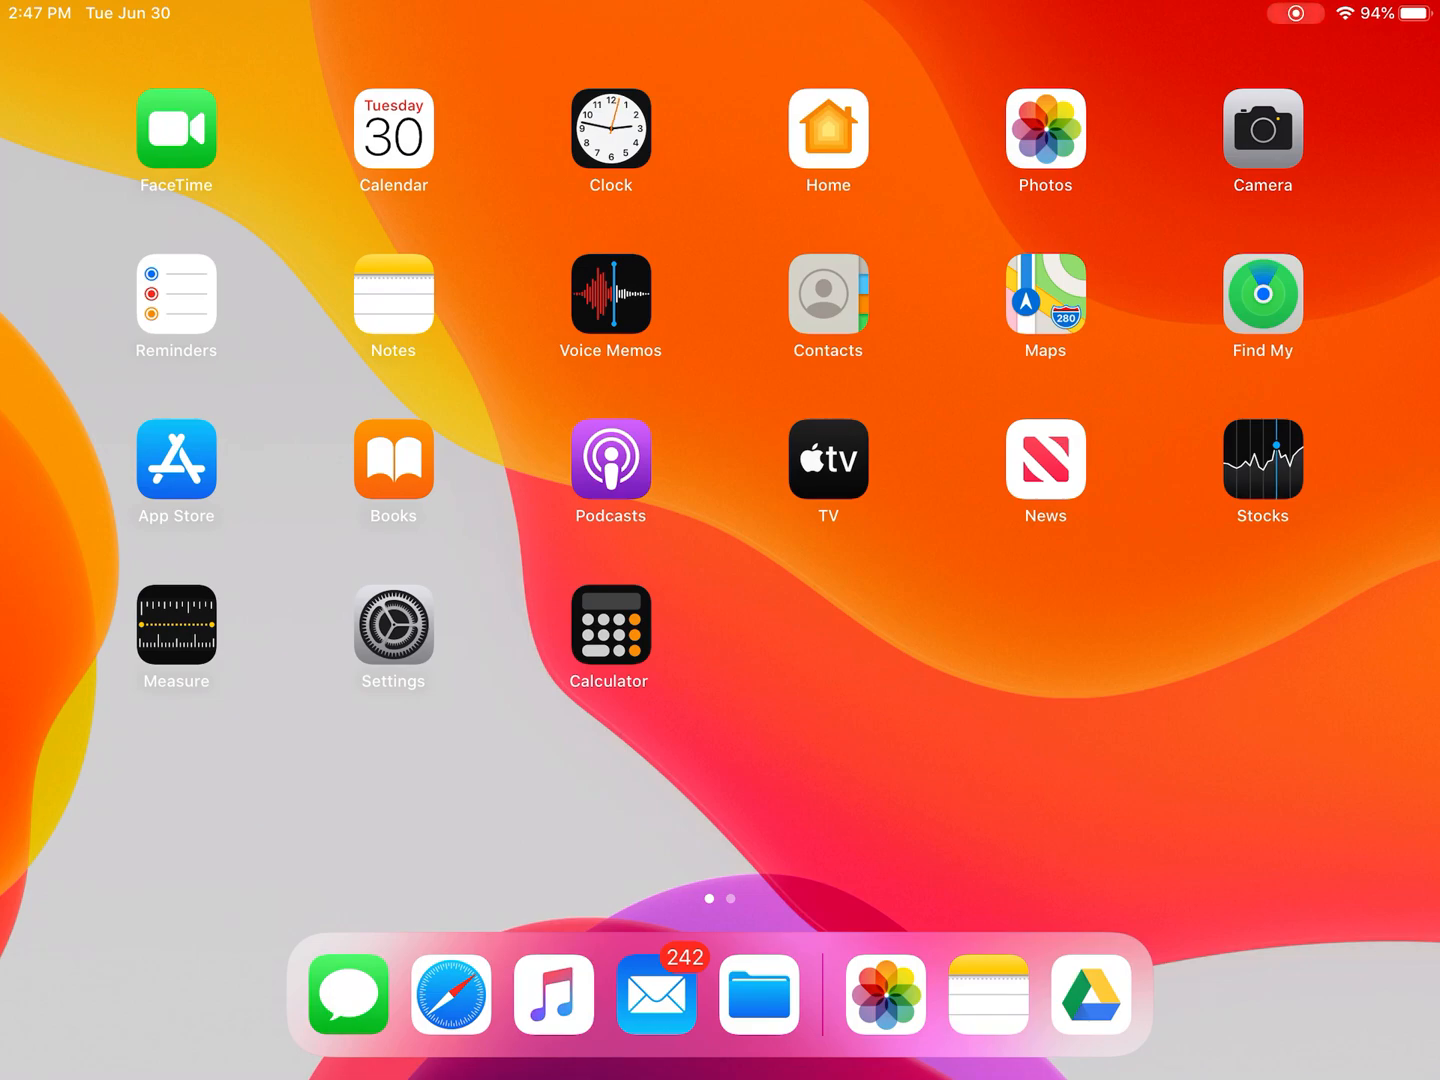
# Launch Notes from the Dock, landing on the empty Notes folder.
pyautogui.moveTo(988, 994); pyautogui.dragTo(944, 924)
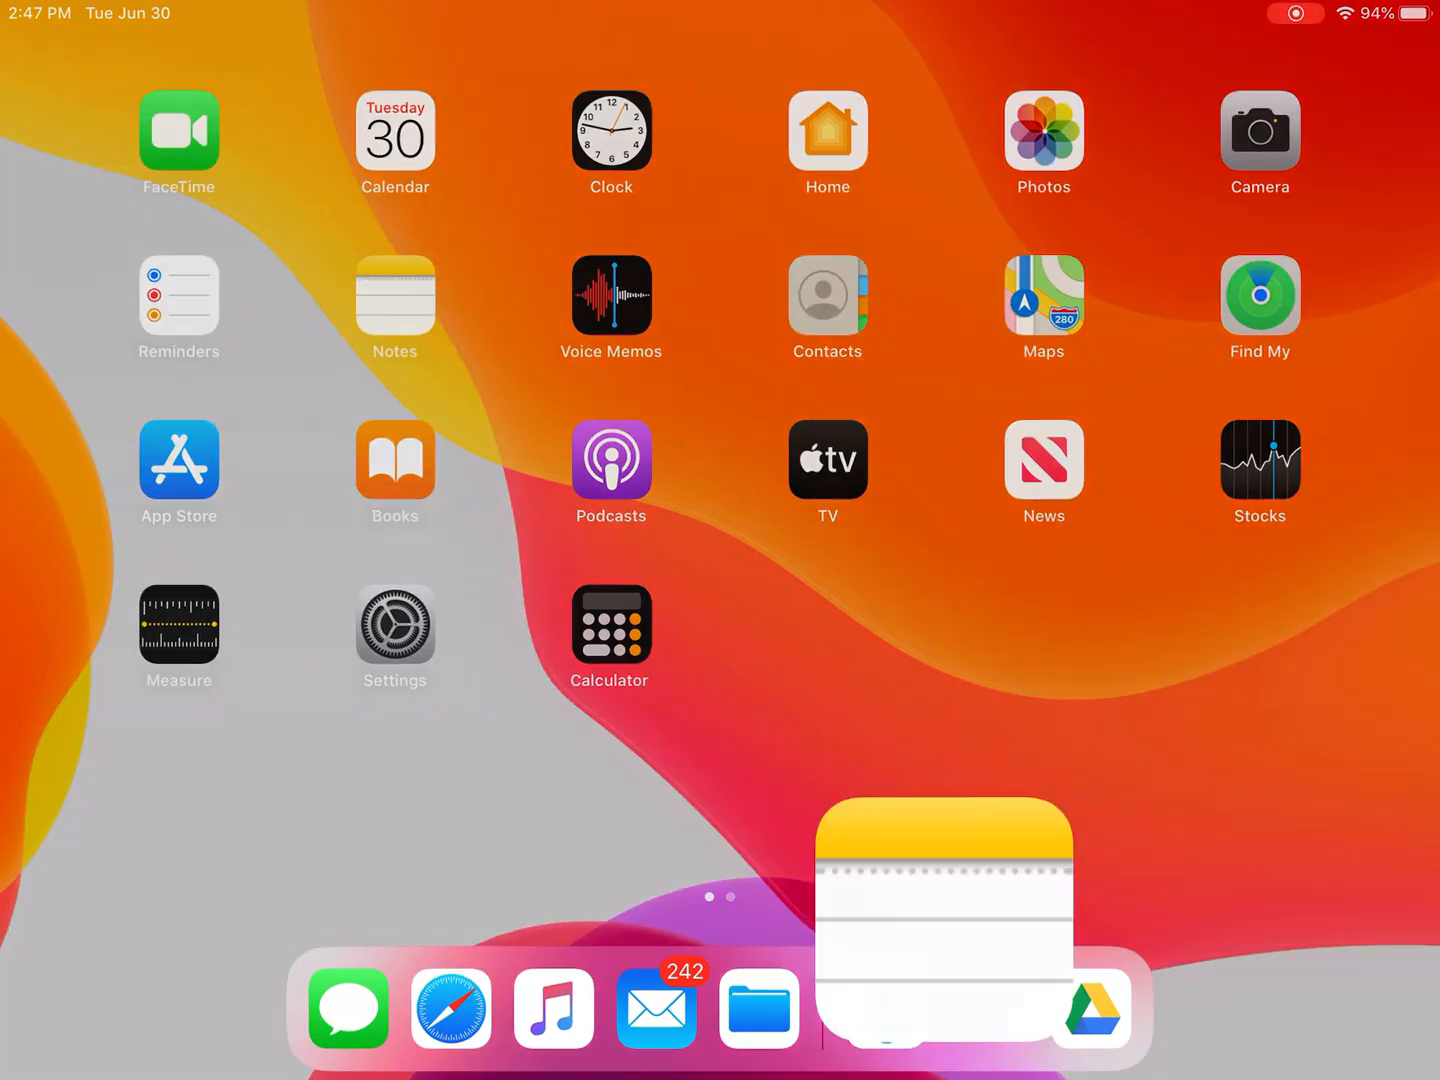
pyautogui.click(940, 930)
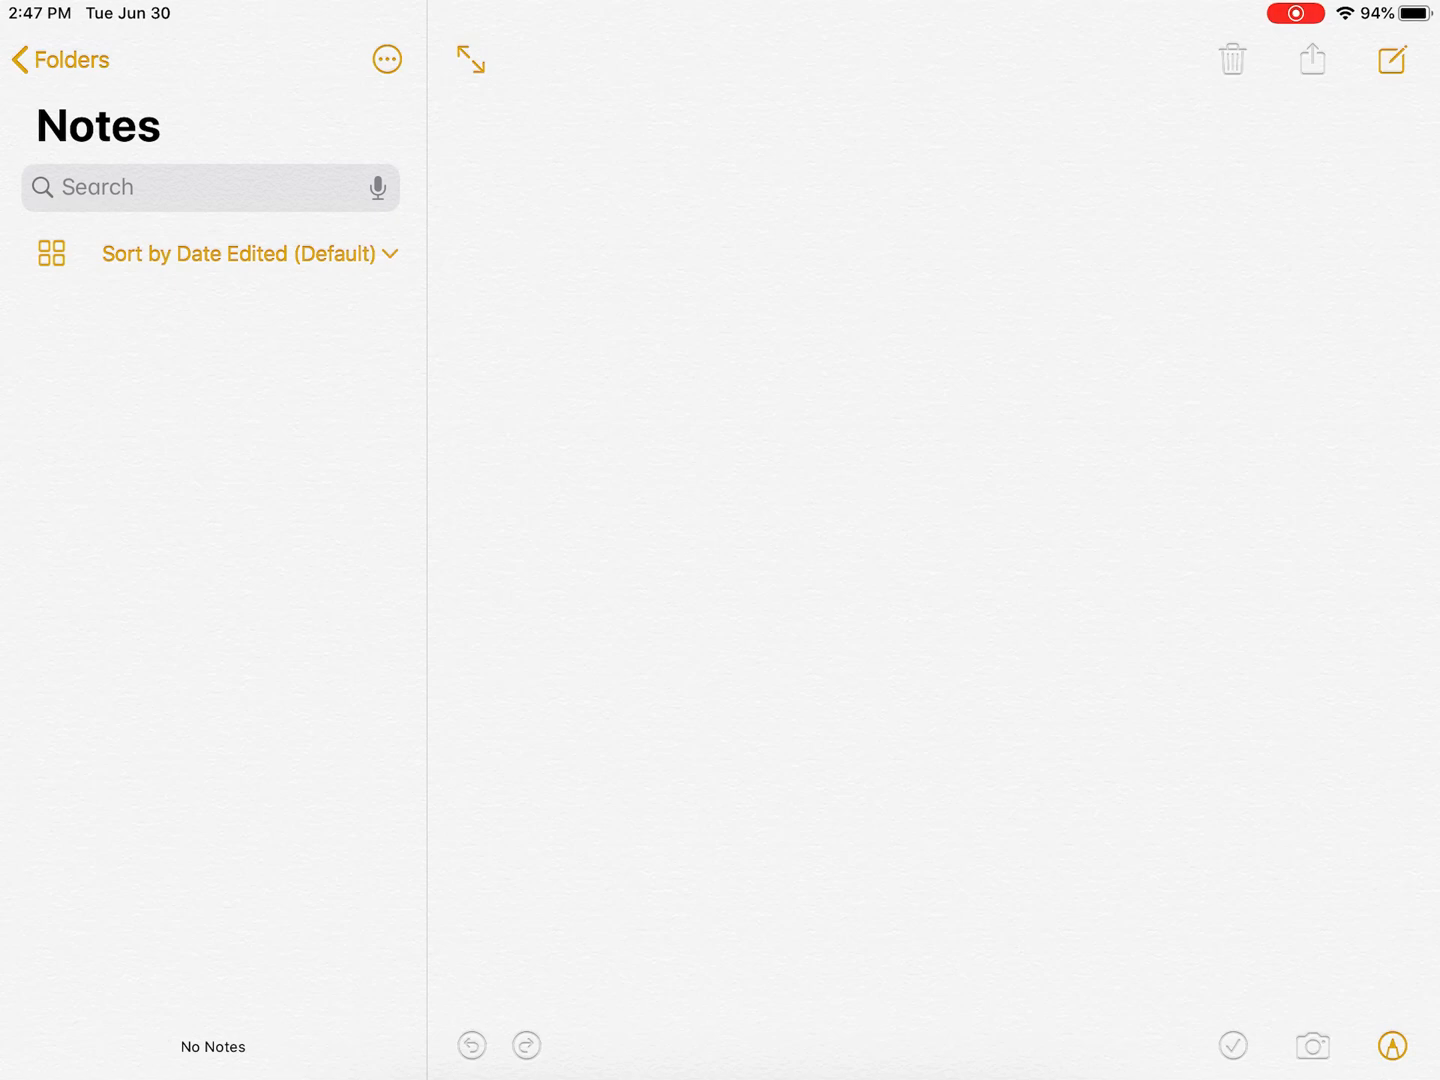
# Create a new blank note and bring up the camera attachment options.
pyautogui.click(1392, 60)
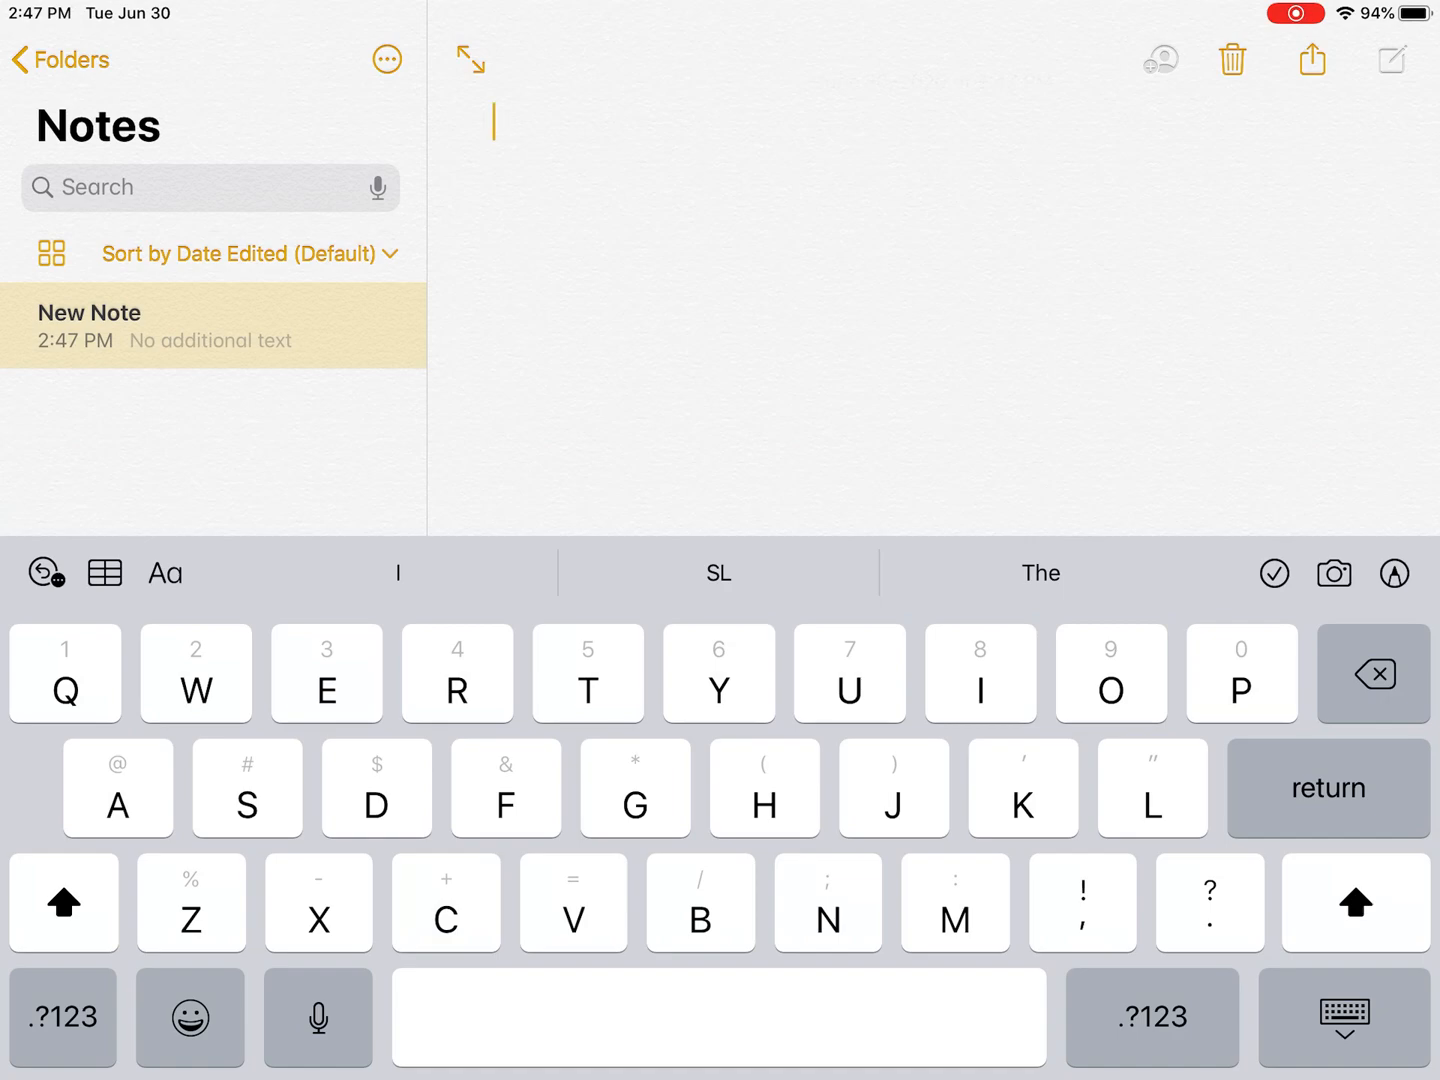
pyautogui.click(1332, 572)
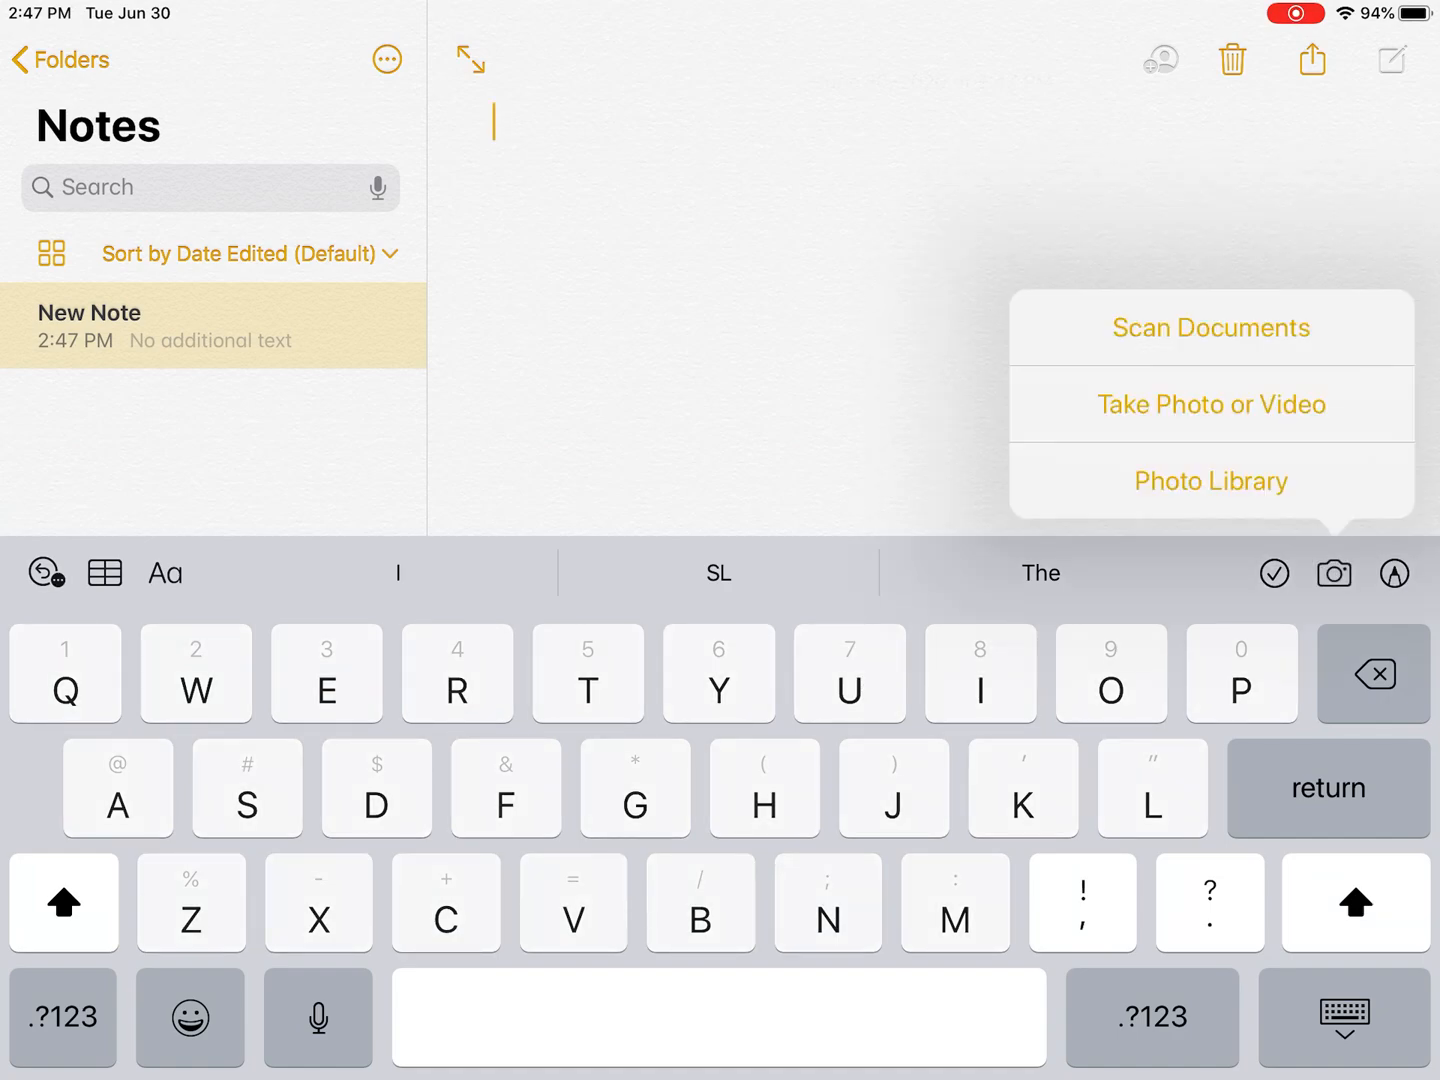
# Scan both worksheet pages with Scan Documents and save the two-page scan into the note.
pyautogui.click(1208, 328)
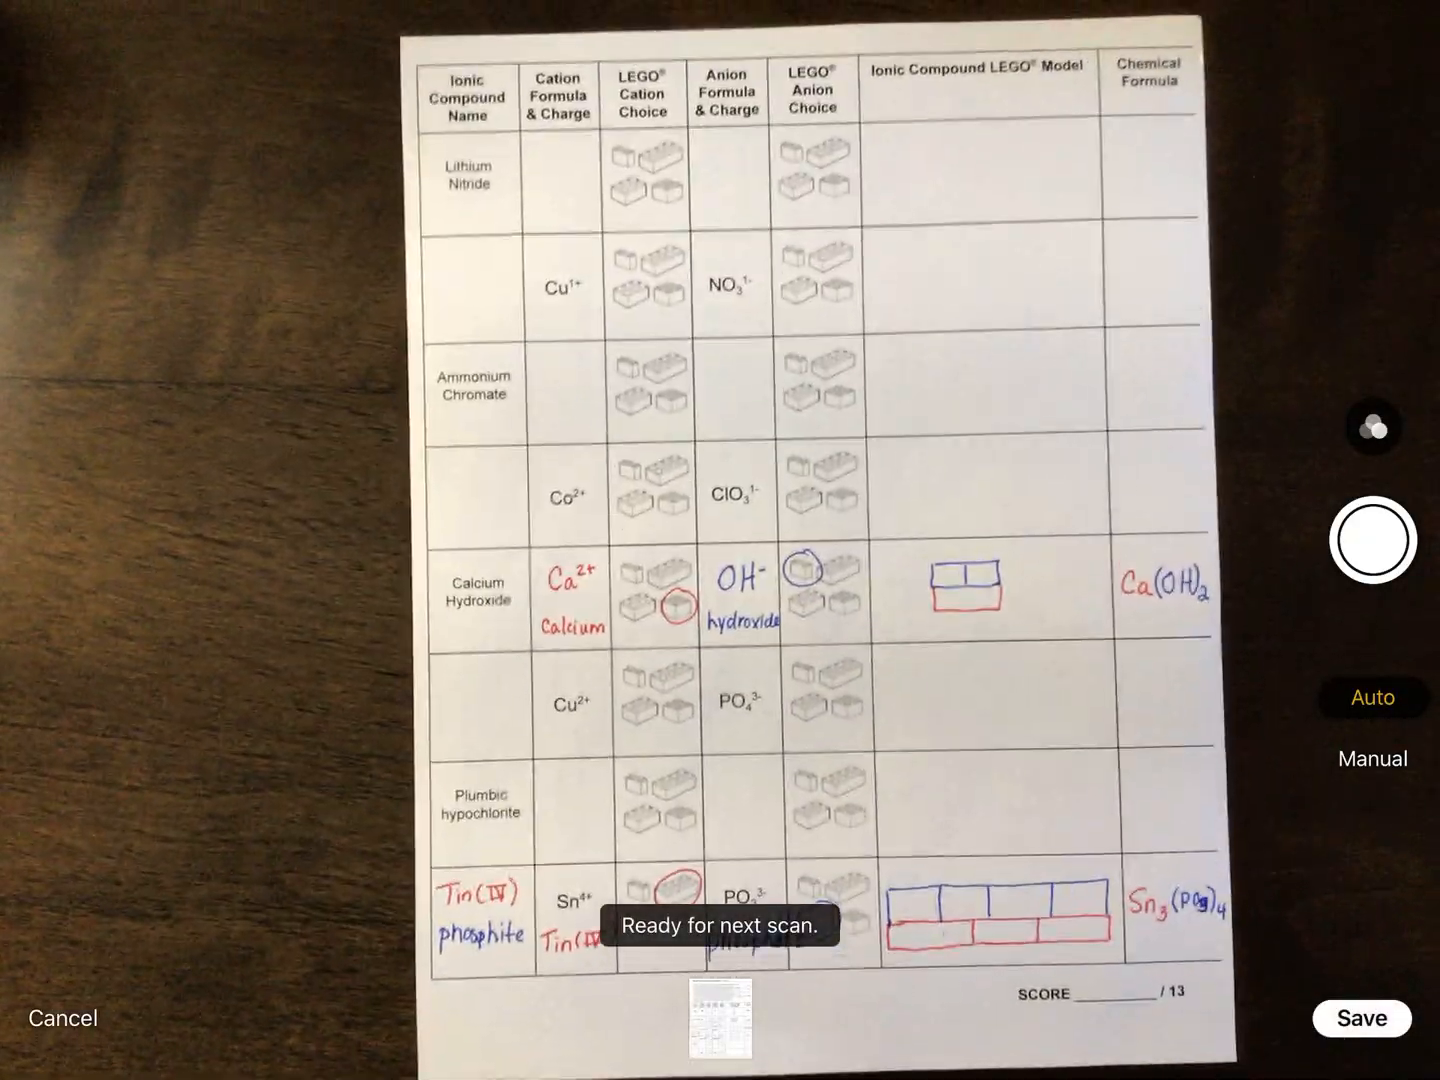
pyautogui.click(1372, 540)
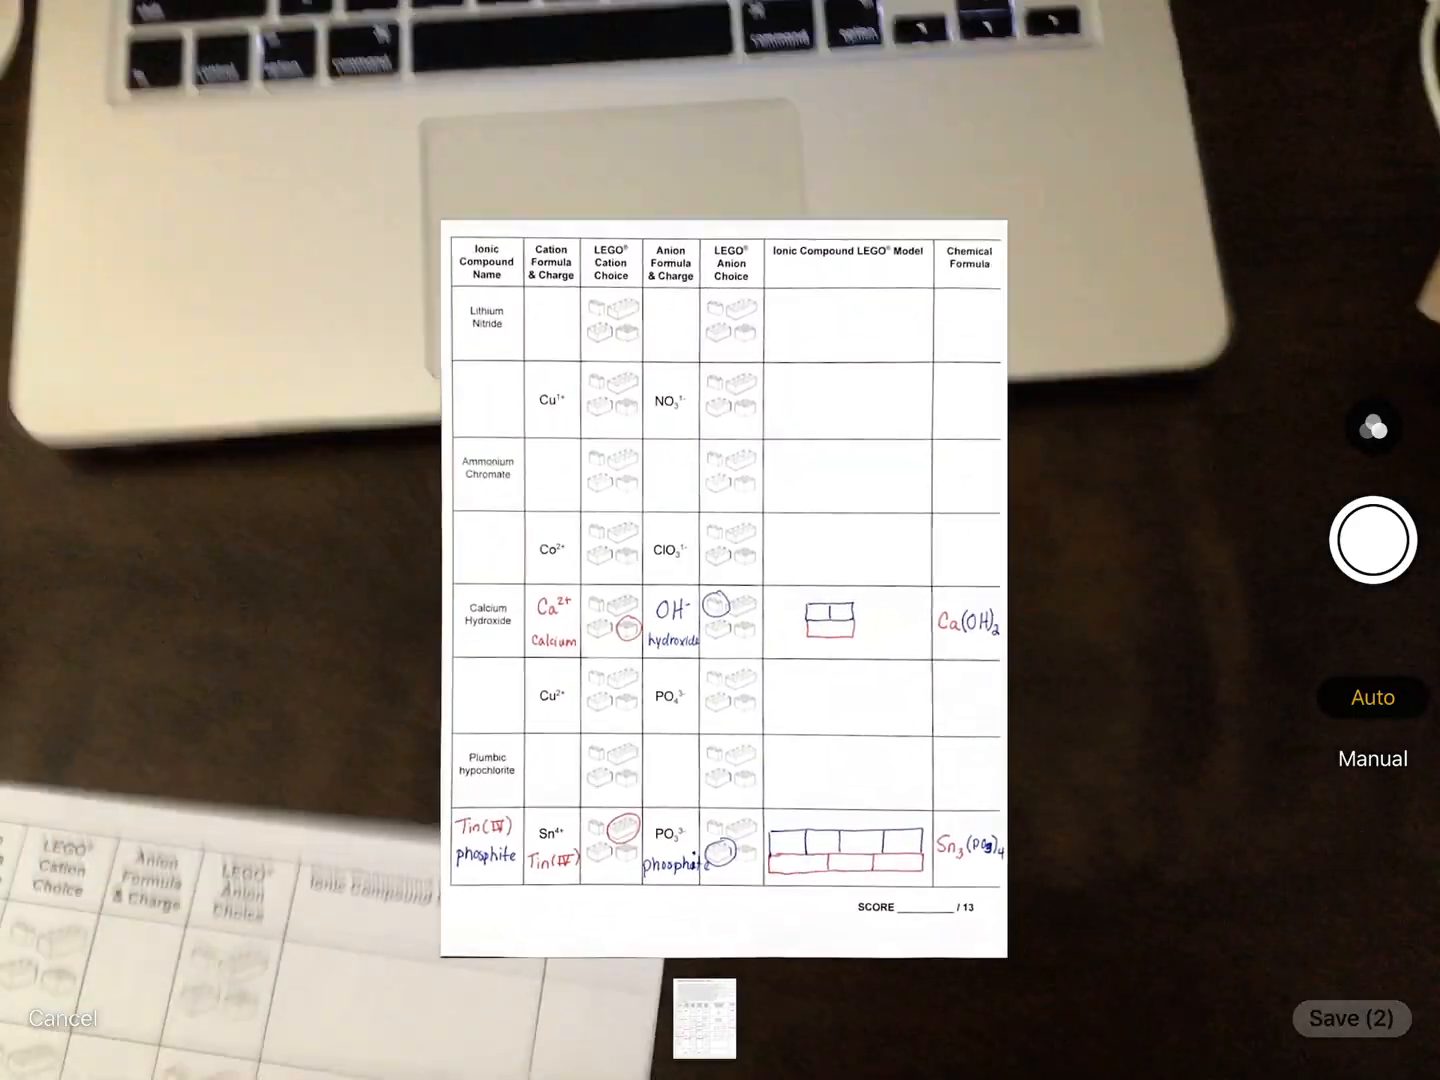
pyautogui.click(1352, 1018)
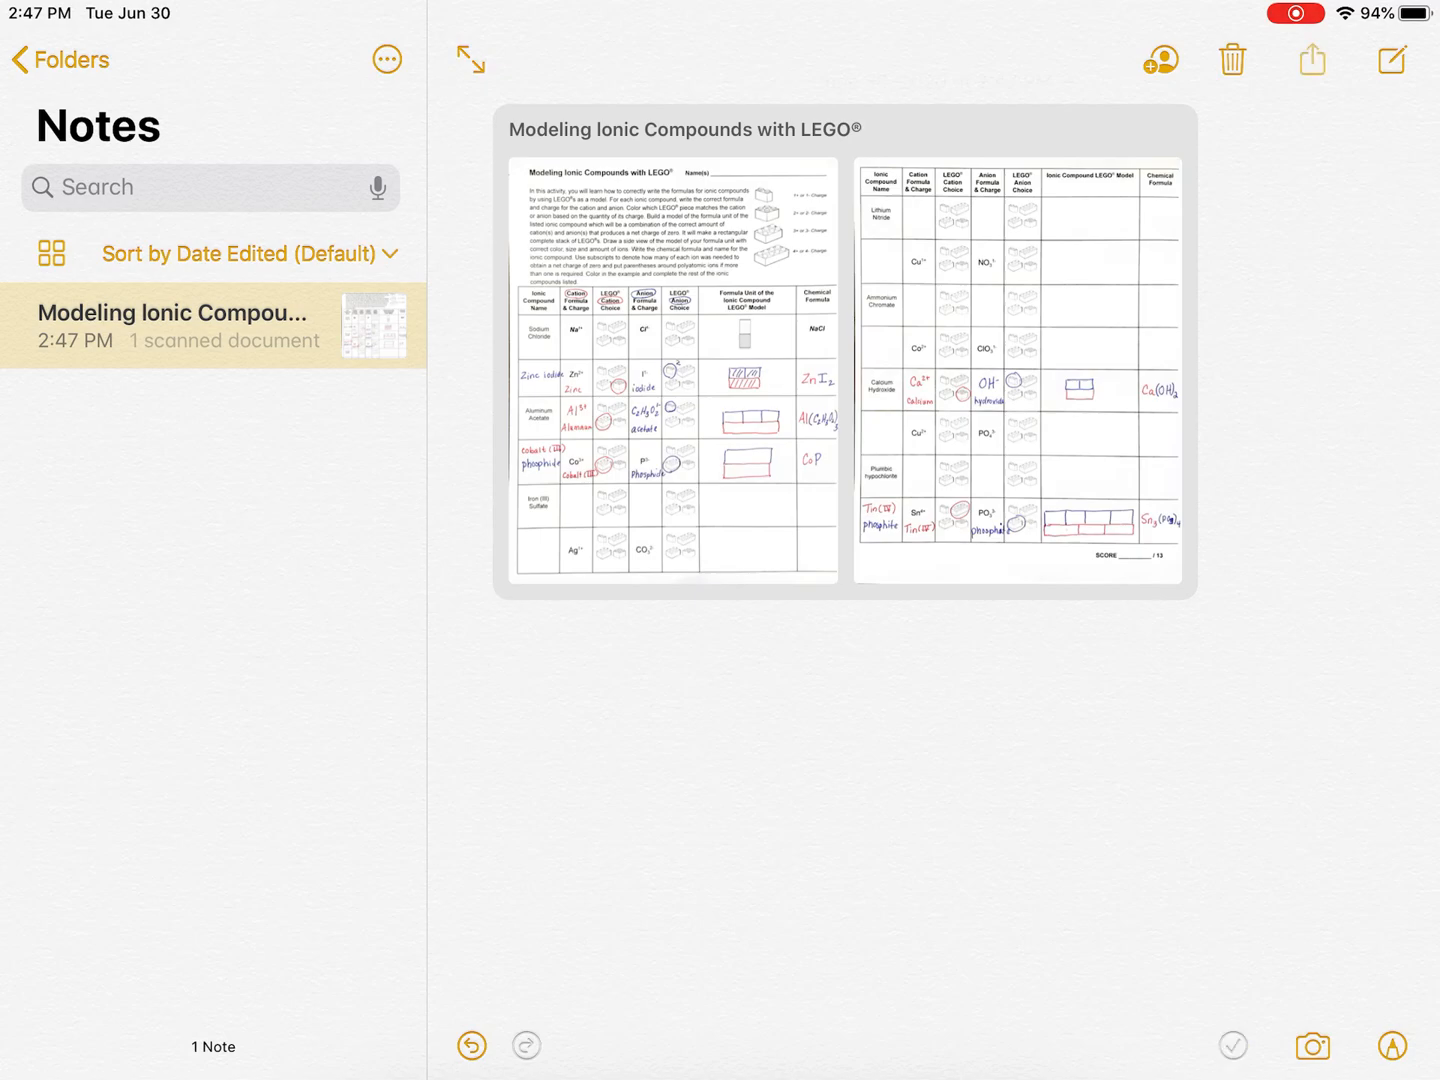
# Finish reviewing the 'Modeling Ionic Compounds with LEGO' note and leave the note view.
pyautogui.click(1312, 60)
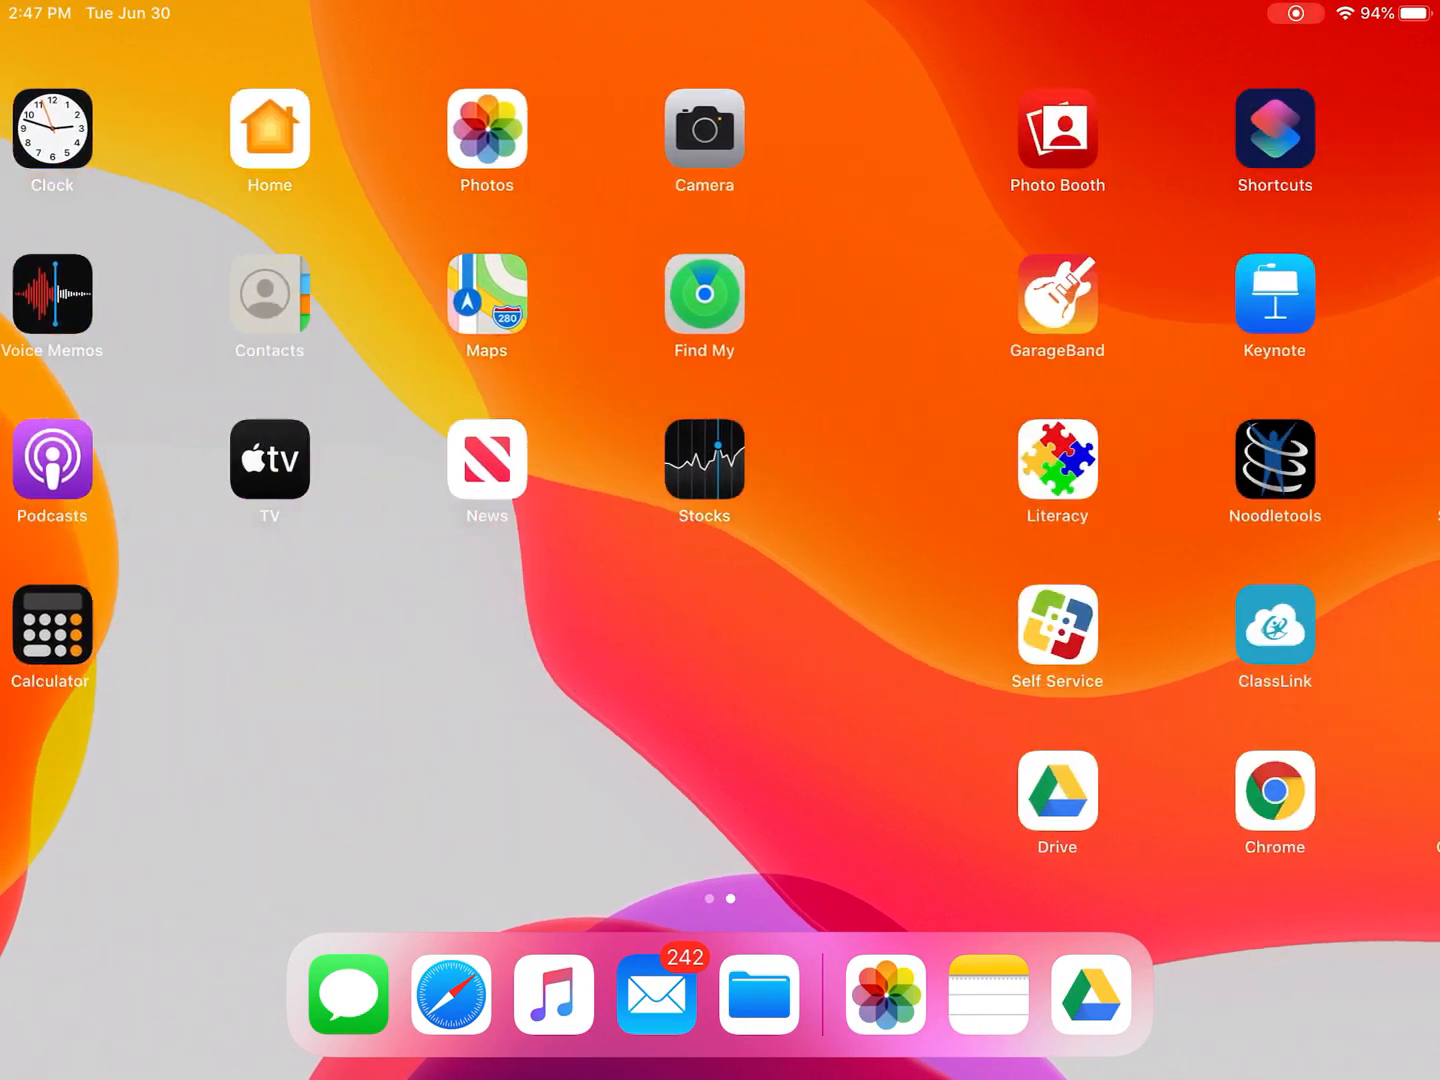
# Swipe to the second Home Screen page of apps.
pyautogui.hscroll(-3)
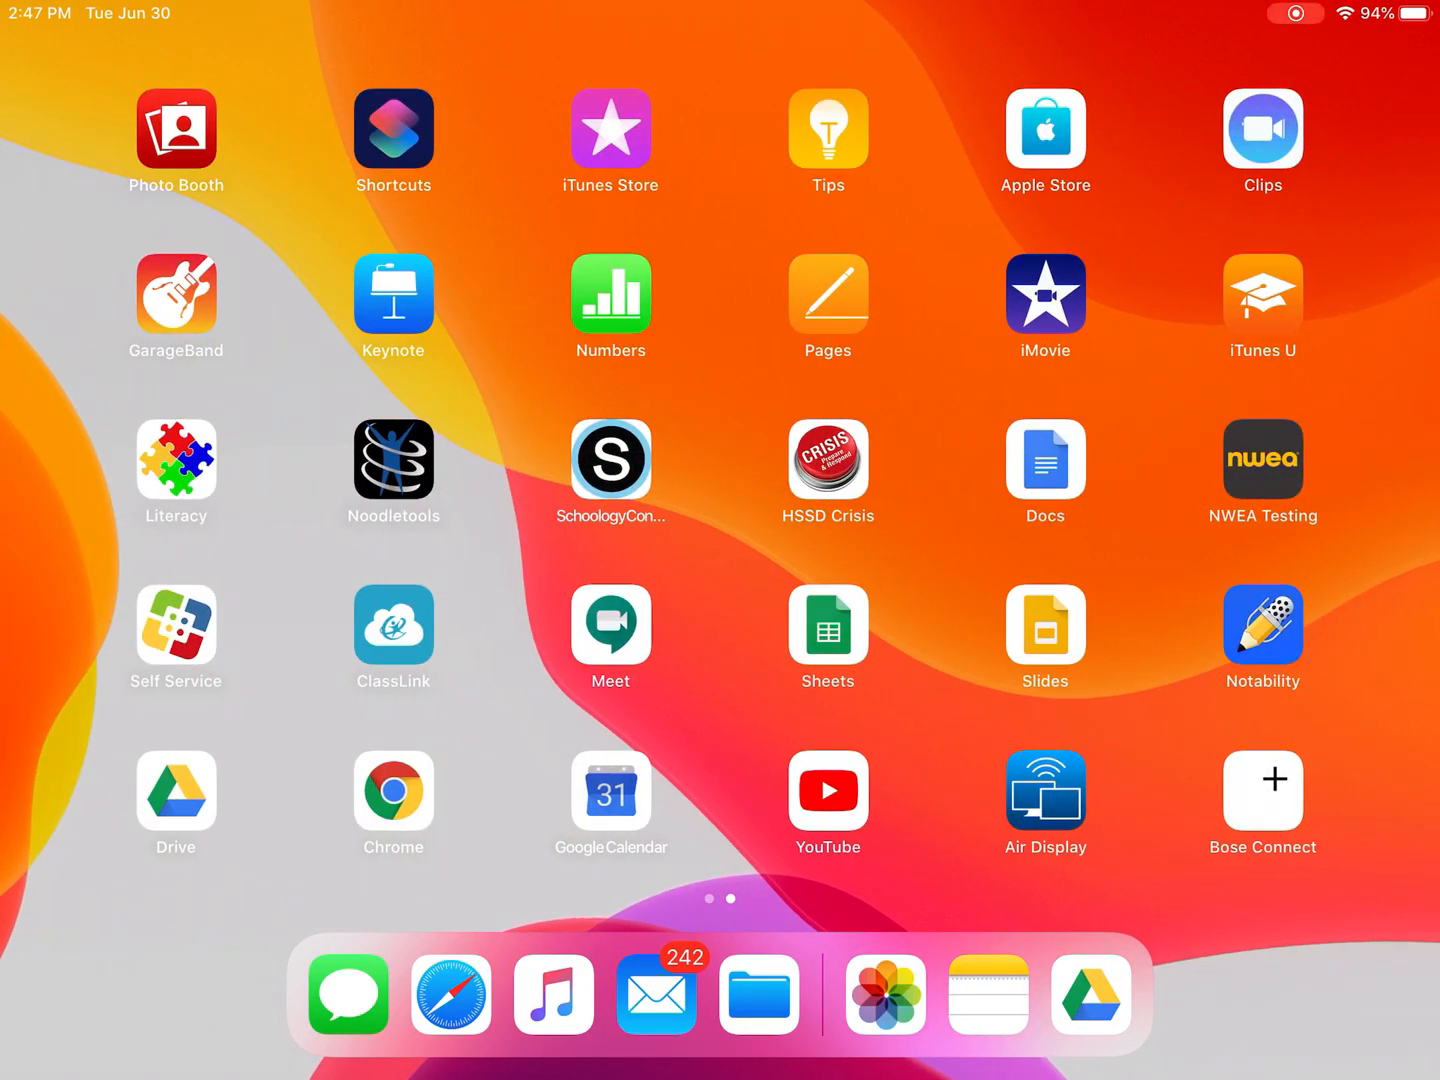